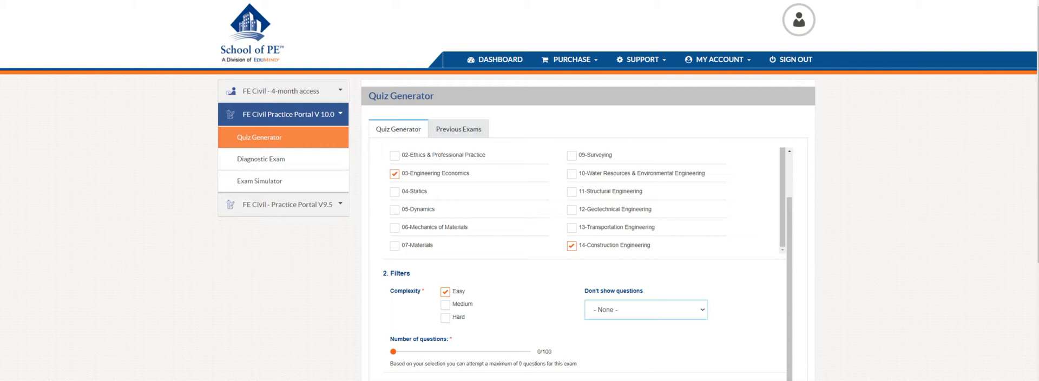
mouse_move(224, 2)
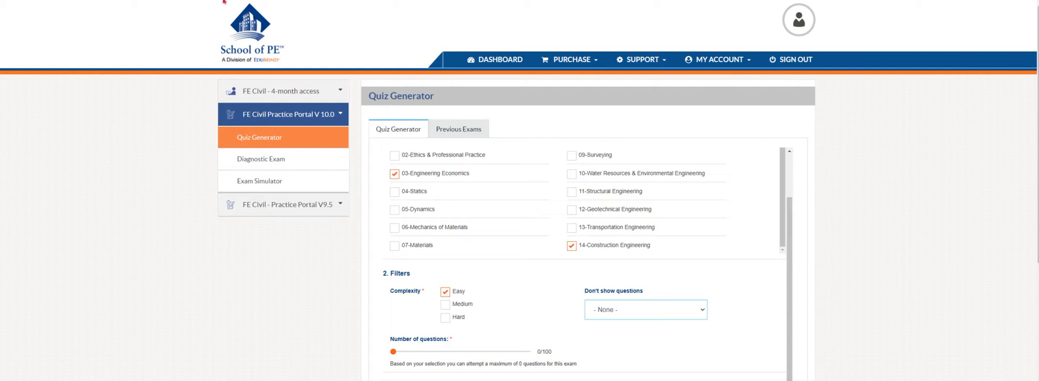
mouse_move(195, 88)
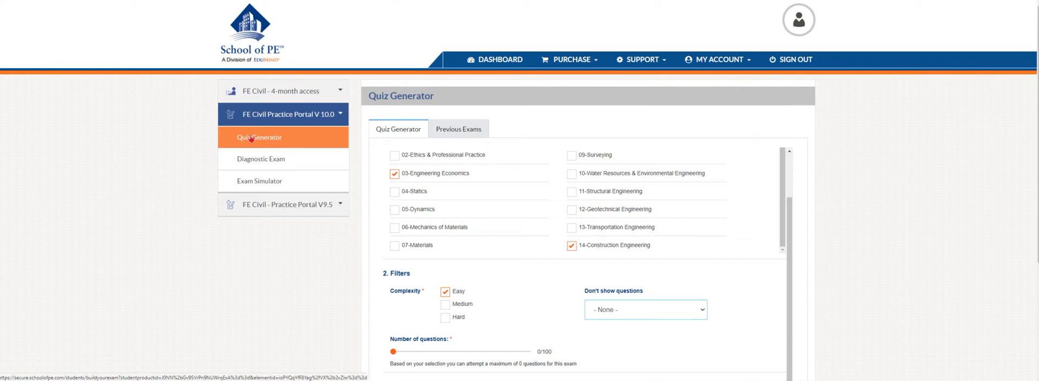
Step: Reload the Quiz Generator and view the four past FE Civil V10.0 attempts with scores
click(259, 181)
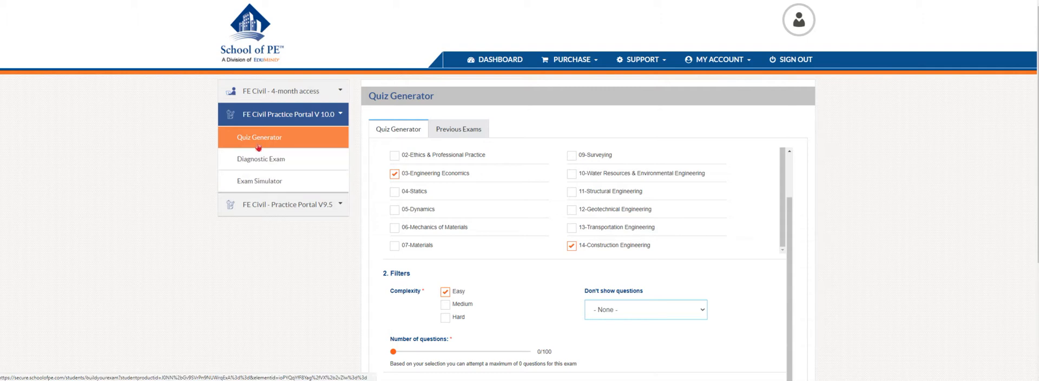
click(259, 137)
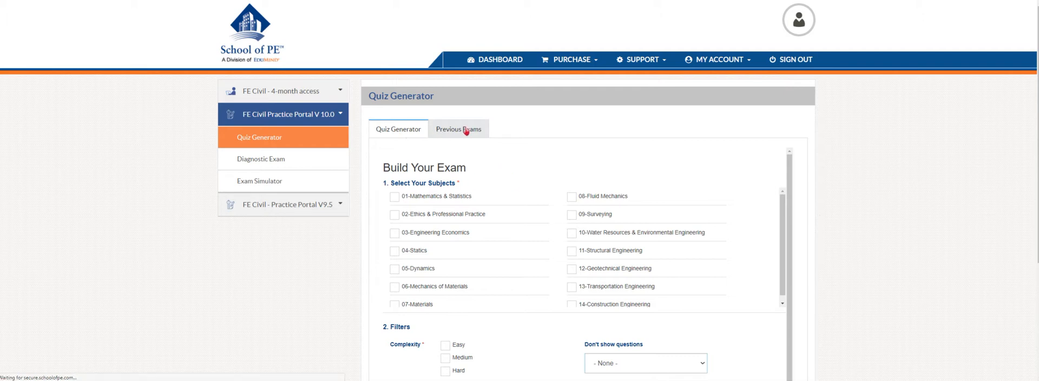
click(458, 128)
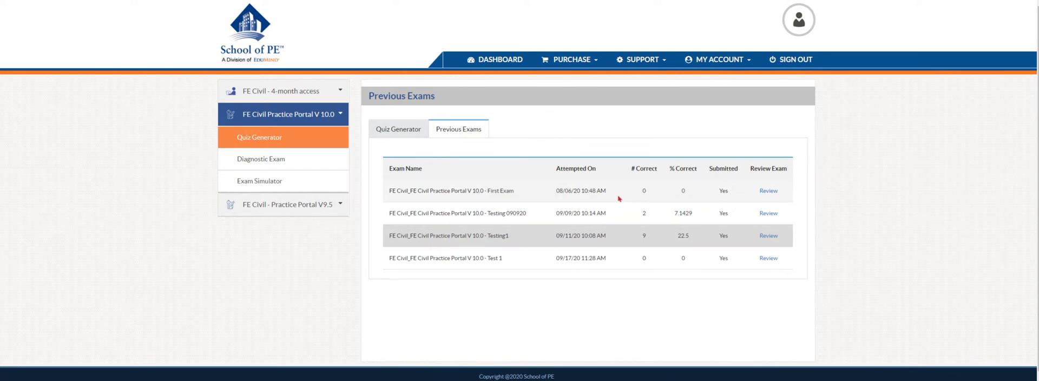
mouse_move(633, 191)
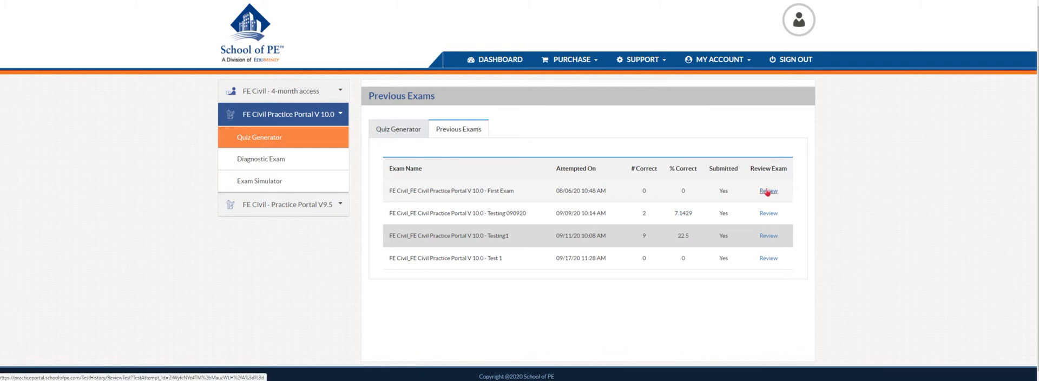
click(767, 191)
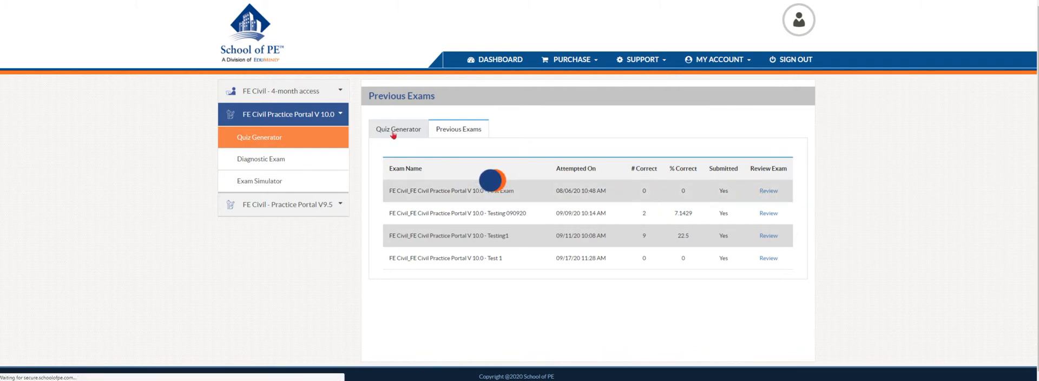
Step: Build a quiz from 04-Statics and 12-Geotechnical Engineering at Easy complexity, 45 questions available
click(397, 129)
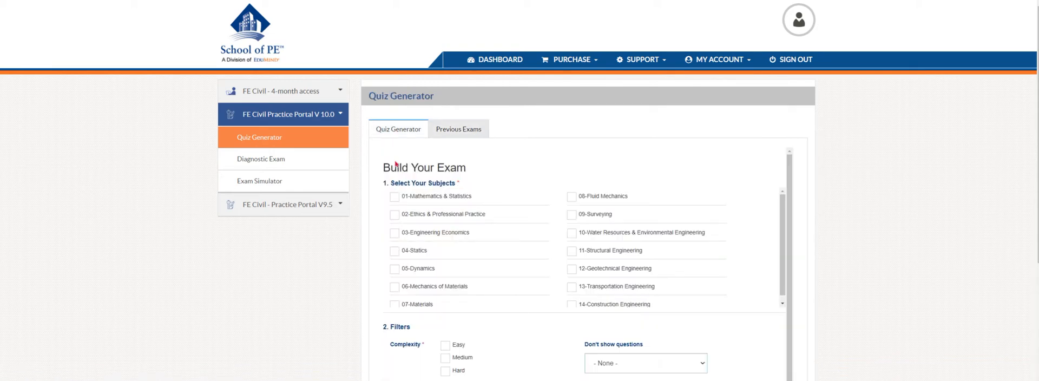
mouse_move(622, 251)
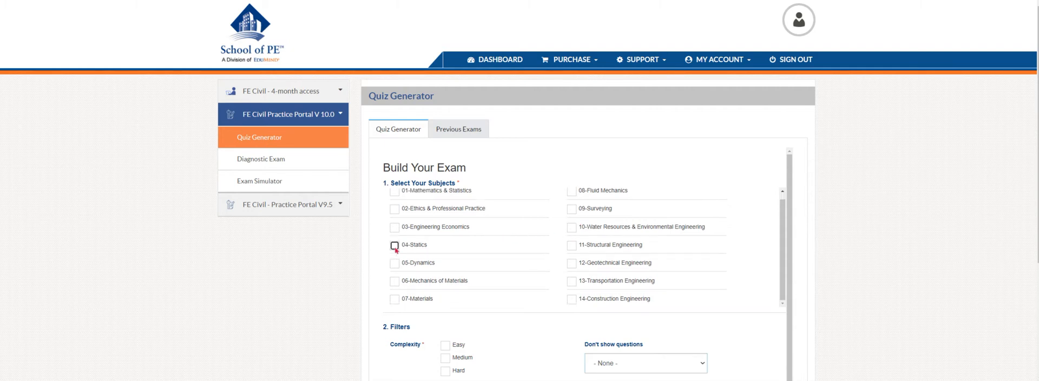
click(395, 244)
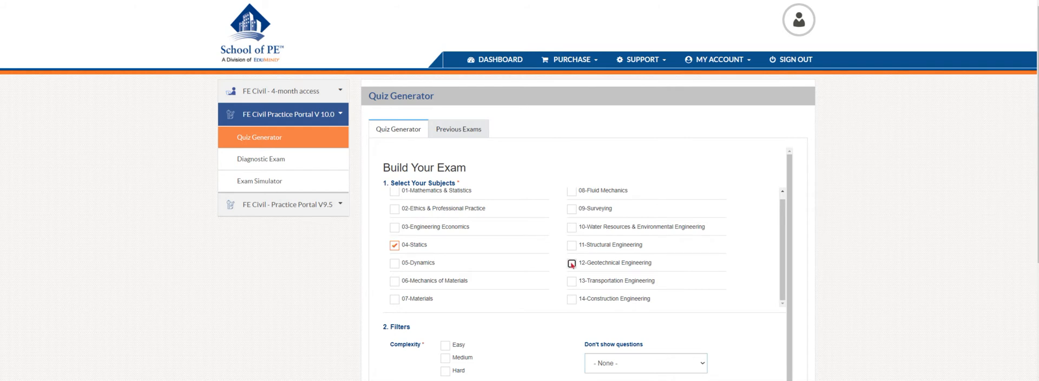
click(571, 262)
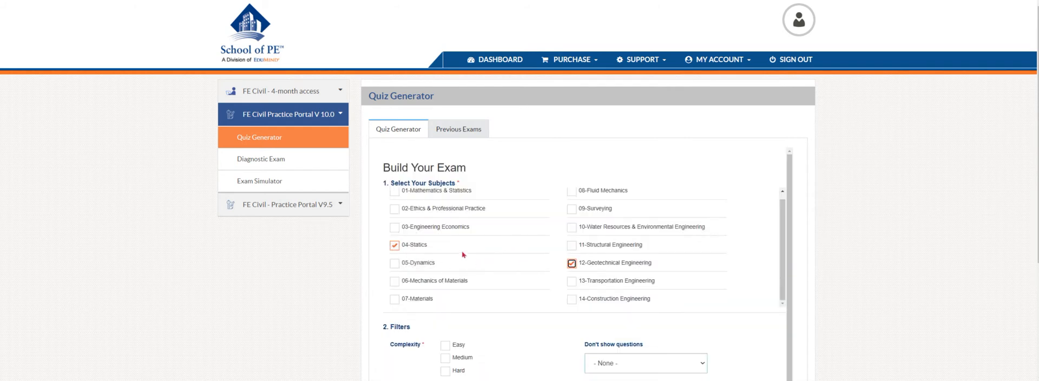
scroll(down, 3)
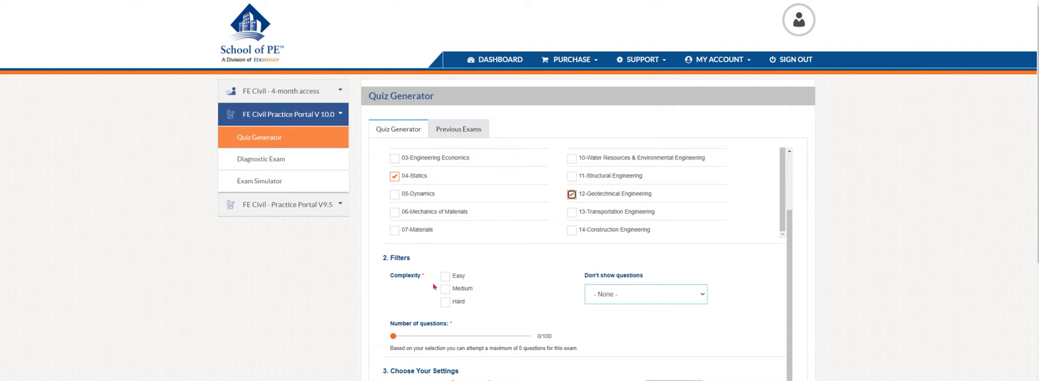
click(445, 275)
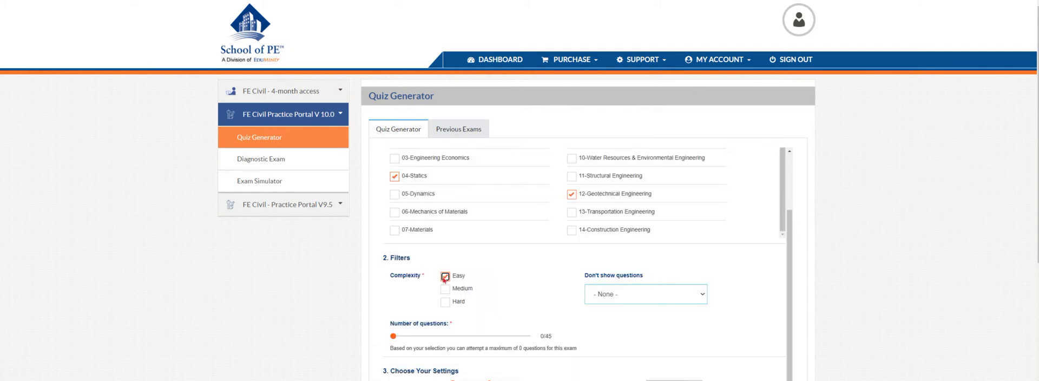
click(643, 293)
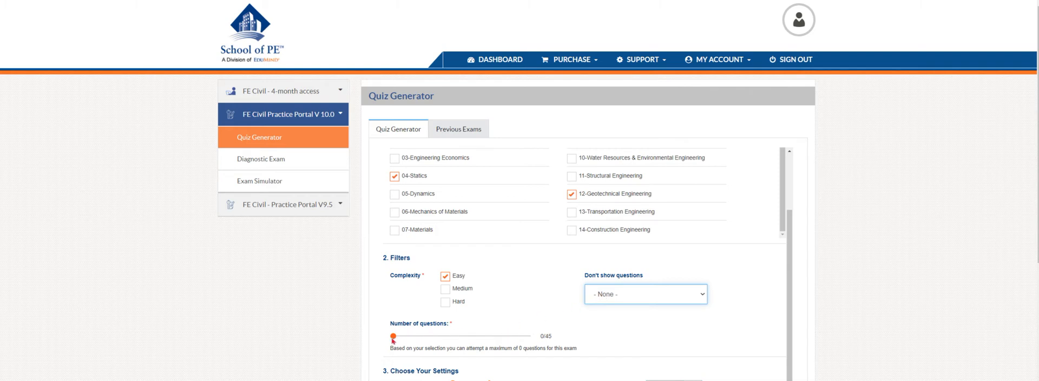
Step: Set the quiz to 7 of 45 questions, title it 'Test 1', and reach Diagnostic Exams
drag(391, 337, 397, 337)
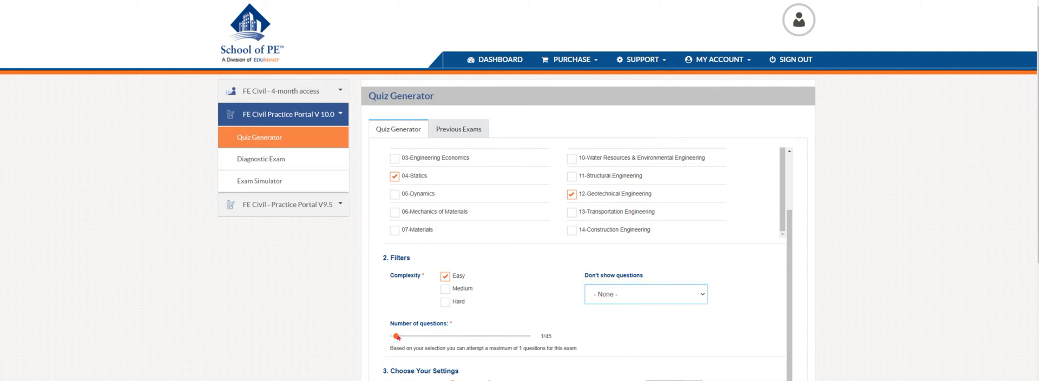
drag(398, 336, 416, 337)
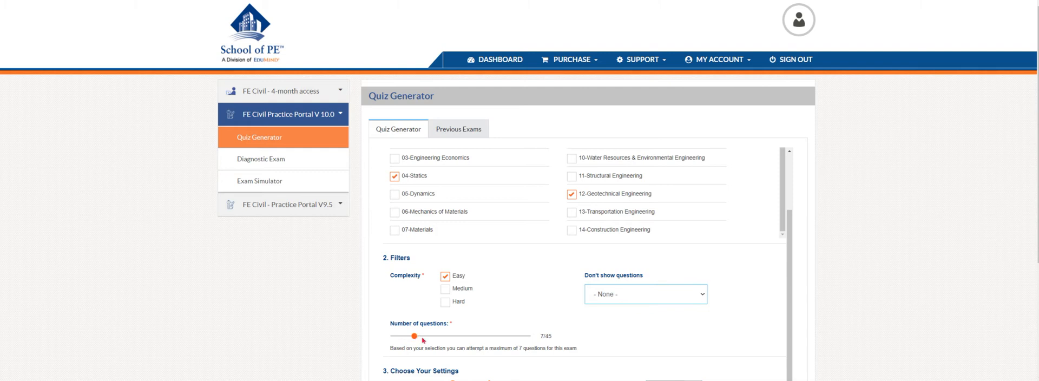
mouse_move(525, 289)
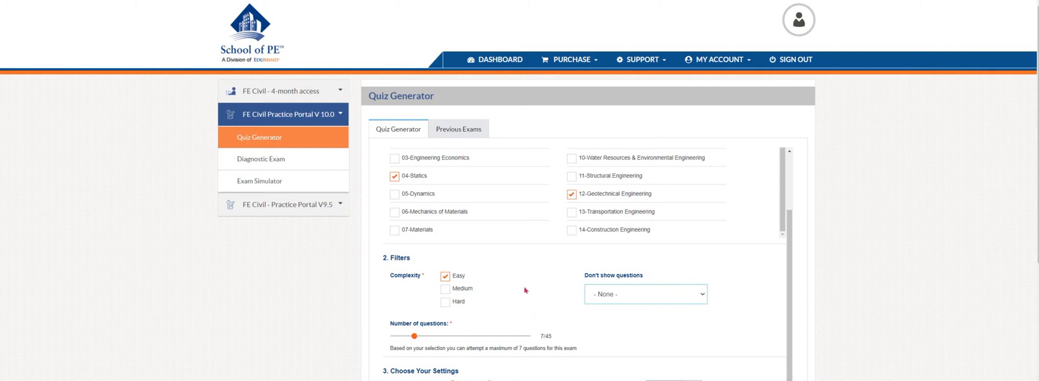
scroll(down, 3)
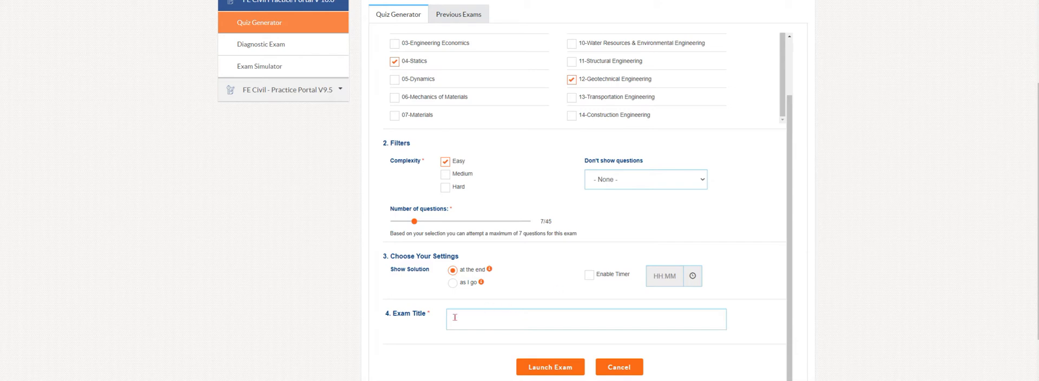
text(Test 1)
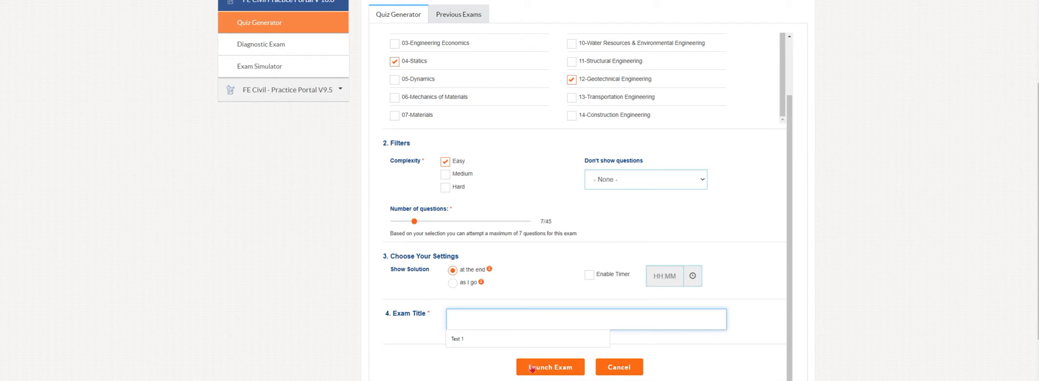
mouse_move(454, 368)
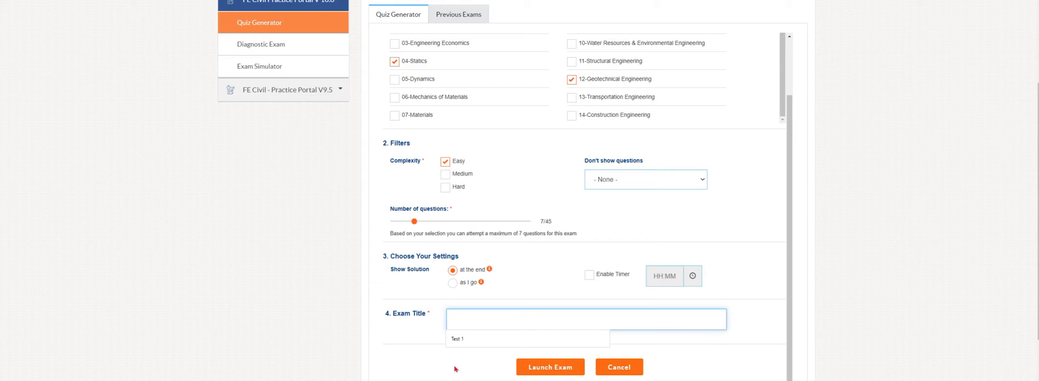
click(585, 319)
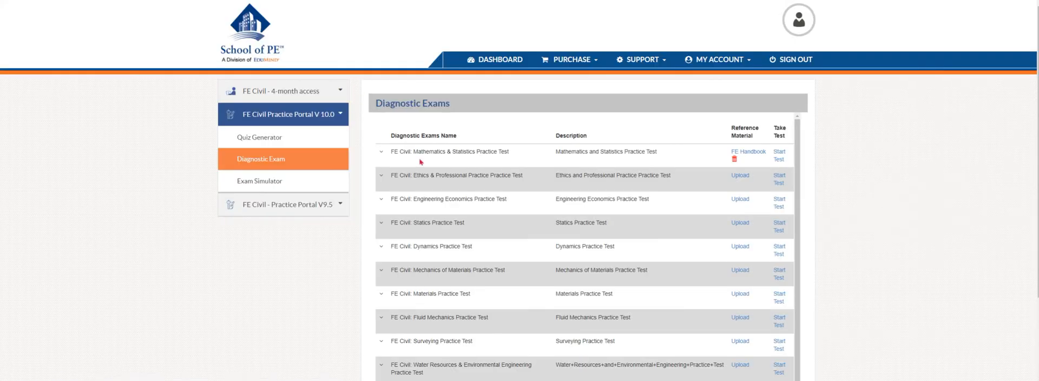
mouse_move(423, 168)
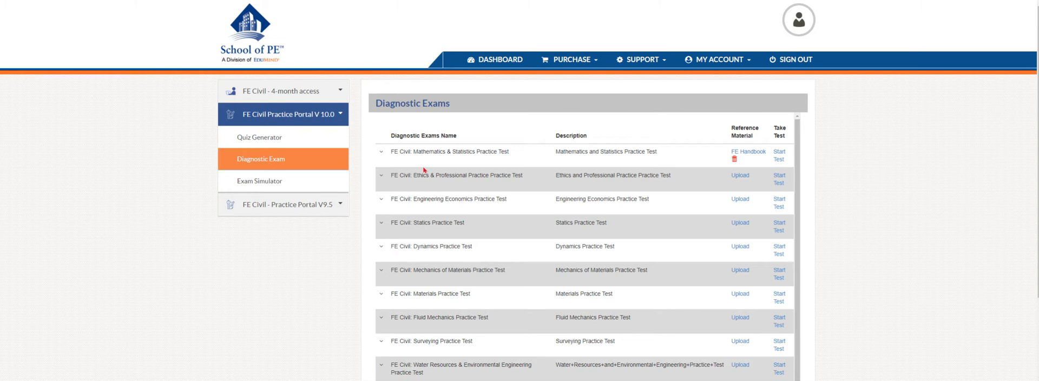
mouse_move(434, 174)
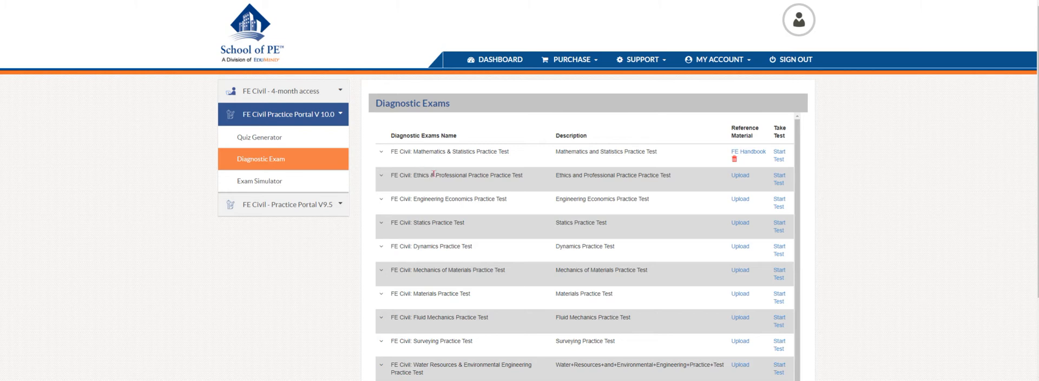
mouse_move(408, 162)
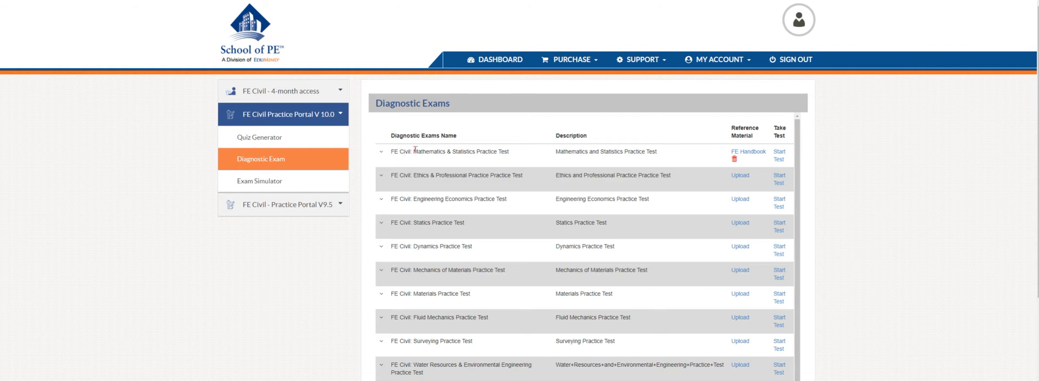
mouse_move(564, 171)
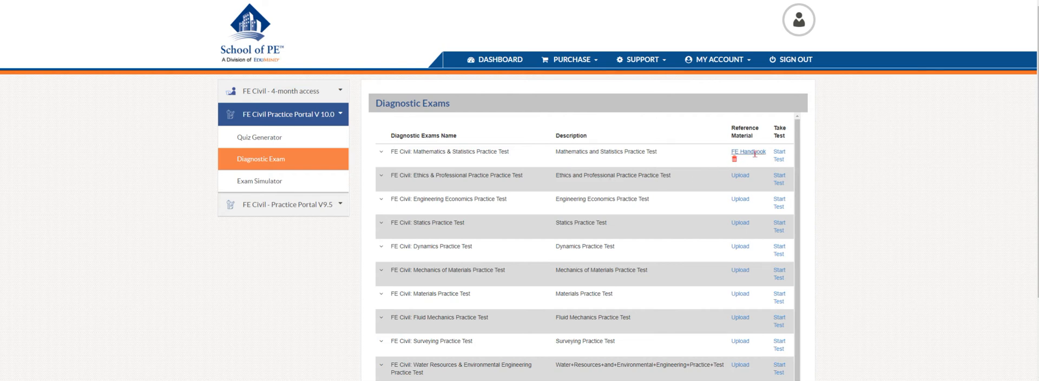
mouse_move(746, 166)
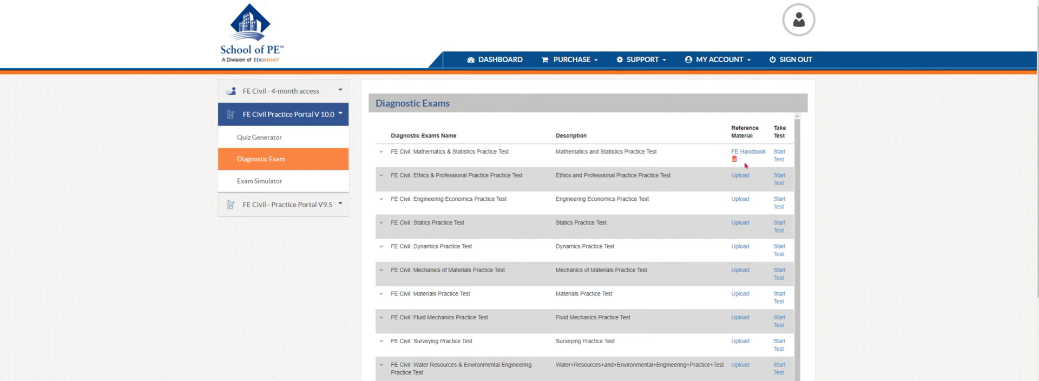
mouse_move(611, 199)
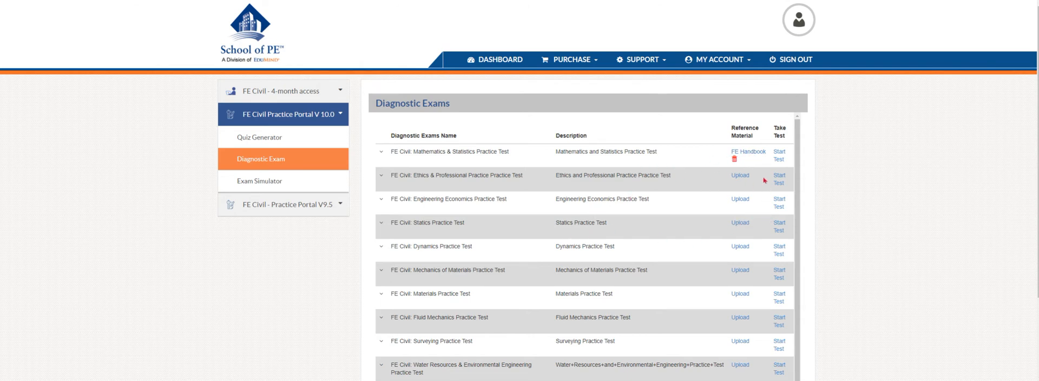
Step: Open the 30-question, 90-minute FE Civil: Mathematics & Statistics Practice Test instructions
click(778, 155)
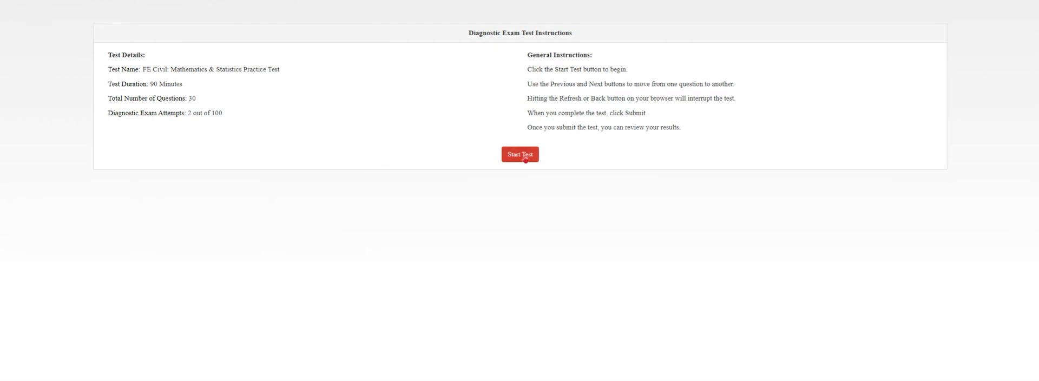
Step: Start the timed test and answer question 1 with option C (4.56)
click(520, 155)
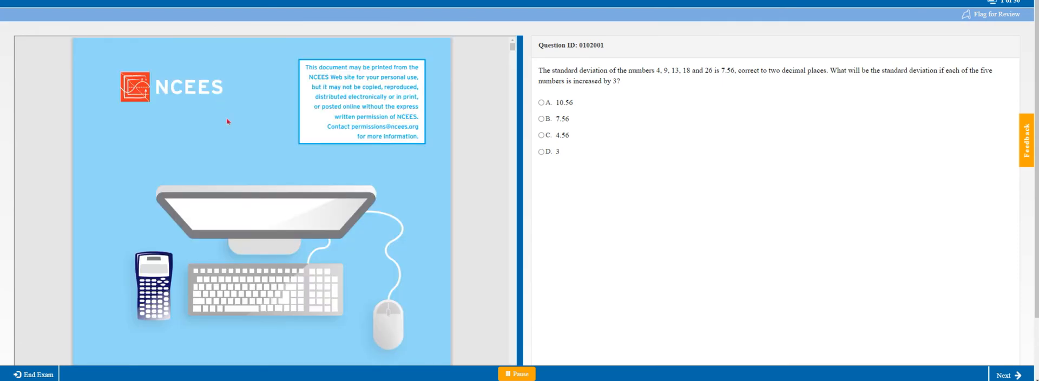
mouse_move(166, 195)
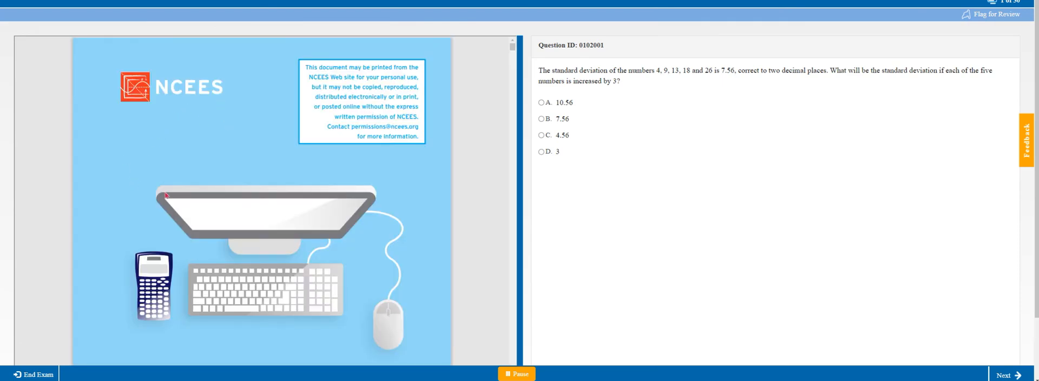
scroll(down, 3)
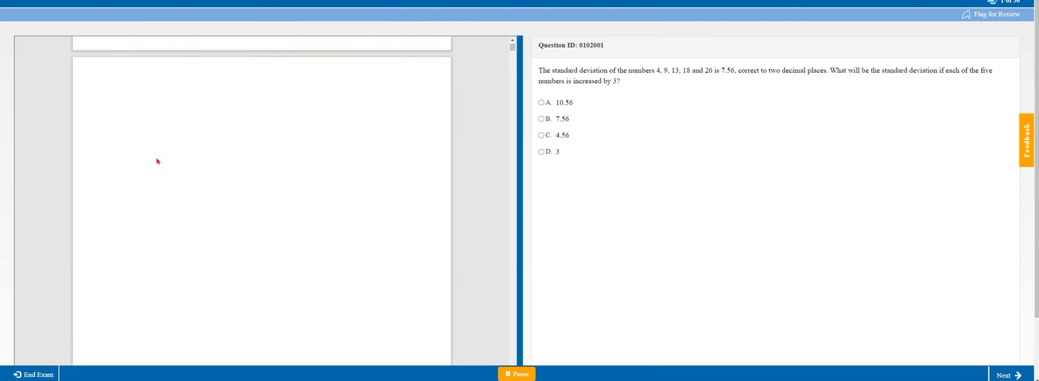
mouse_move(729, 224)
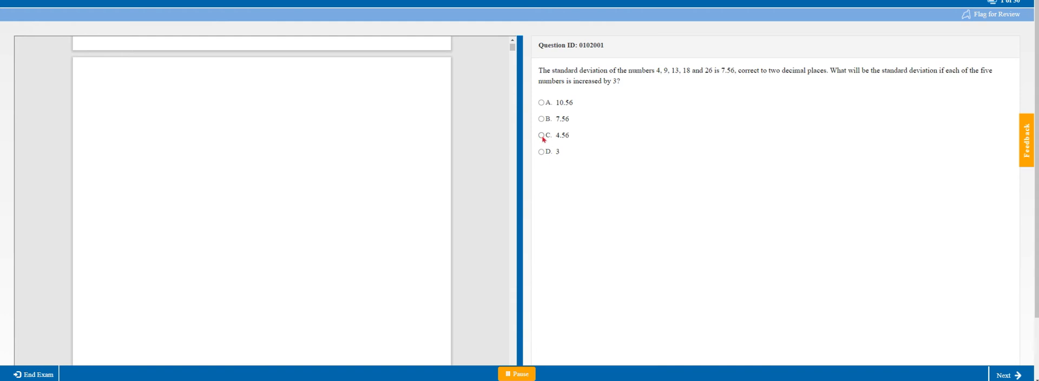
click(541, 136)
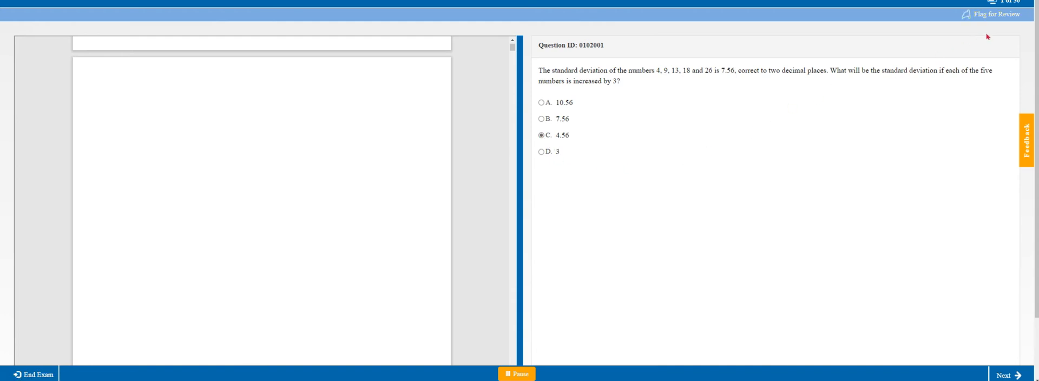
mouse_move(983, 51)
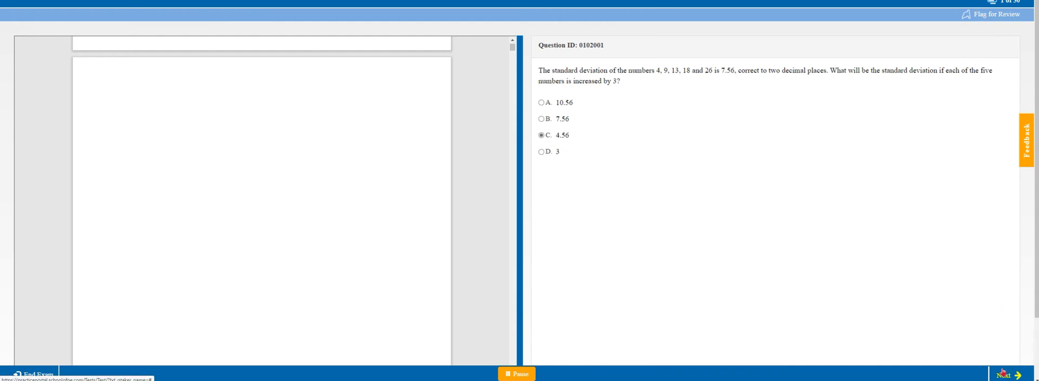
Step: Advance to question 2 and request submission from the review summary
click(1006, 374)
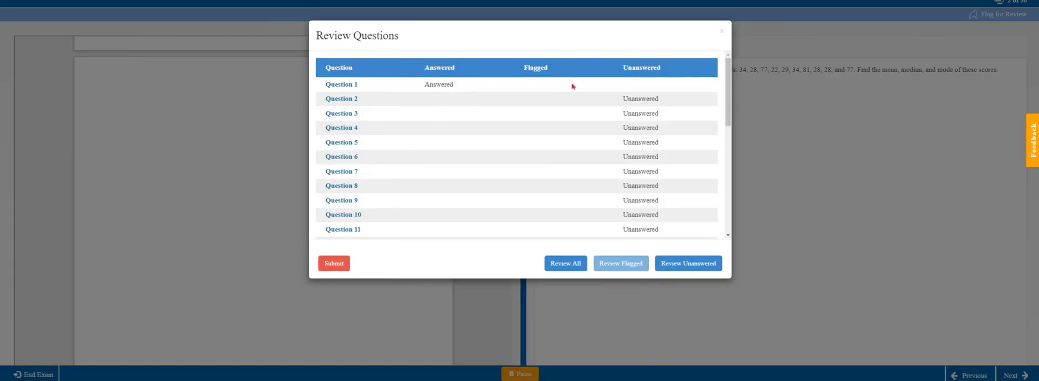
scroll(down, 3)
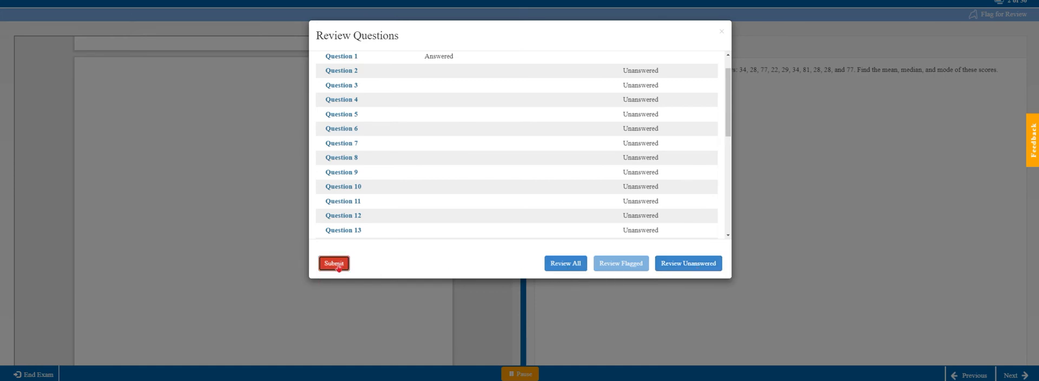
click(333, 263)
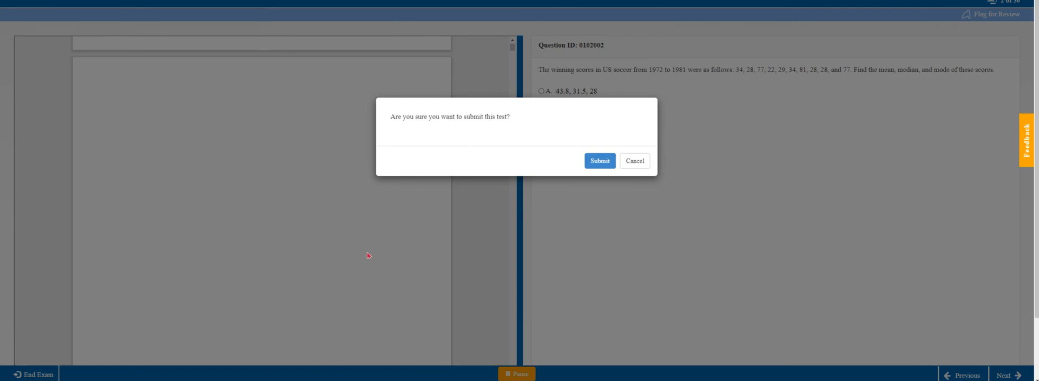
Step: Confirm submitting the Mathematics & Statistics test, which scores 0 out of 30
click(599, 160)
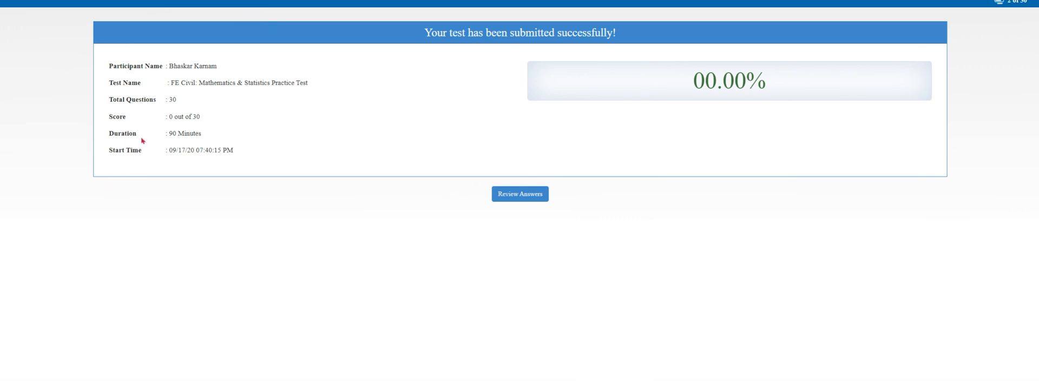
mouse_move(165, 150)
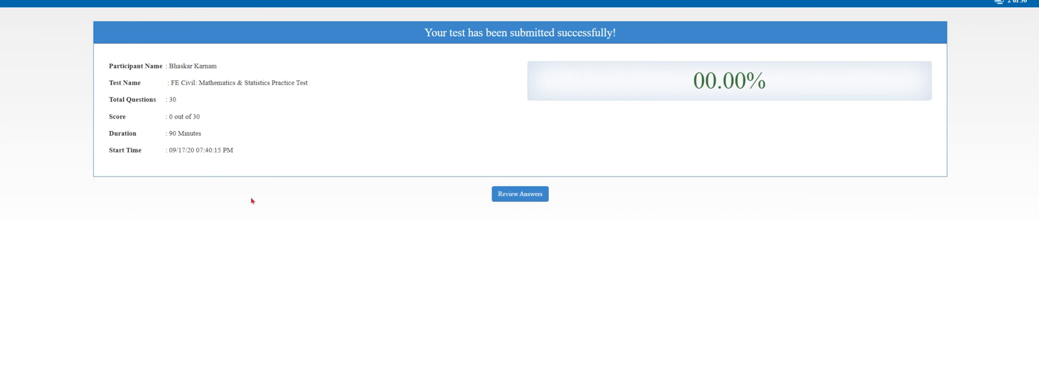
mouse_move(520, 194)
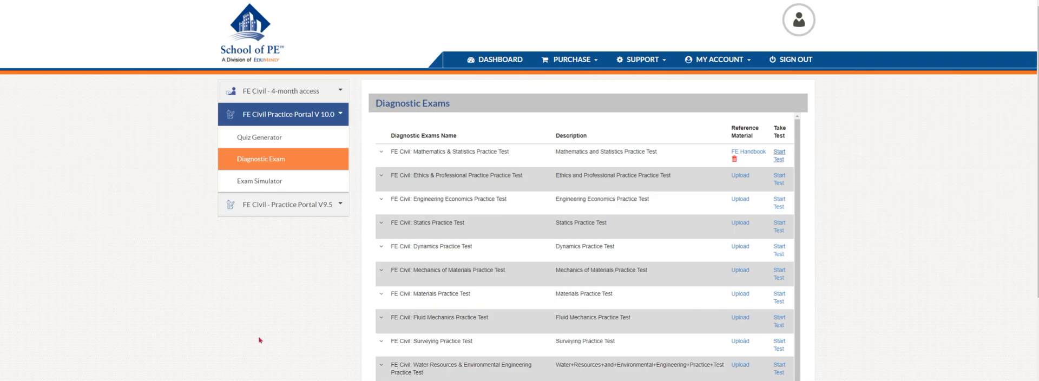
mouse_move(253, 343)
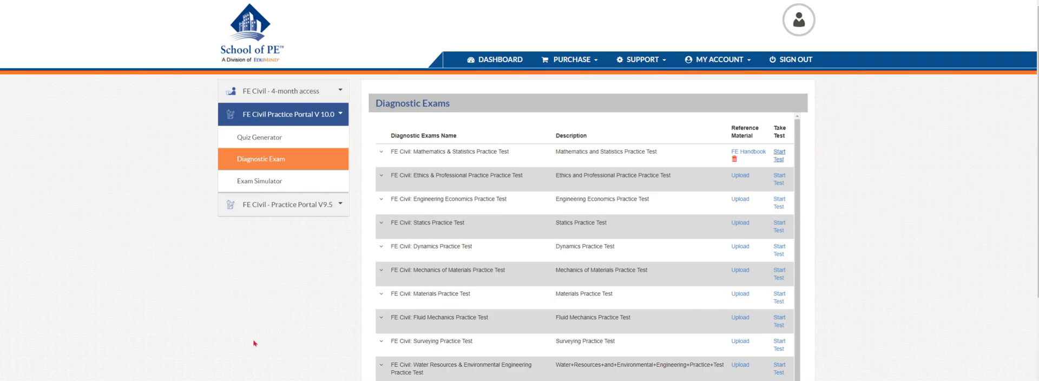
Step: Show the Exam Simulator list with FE Civil Practice Tests #1 (resumable) and #2
click(259, 180)
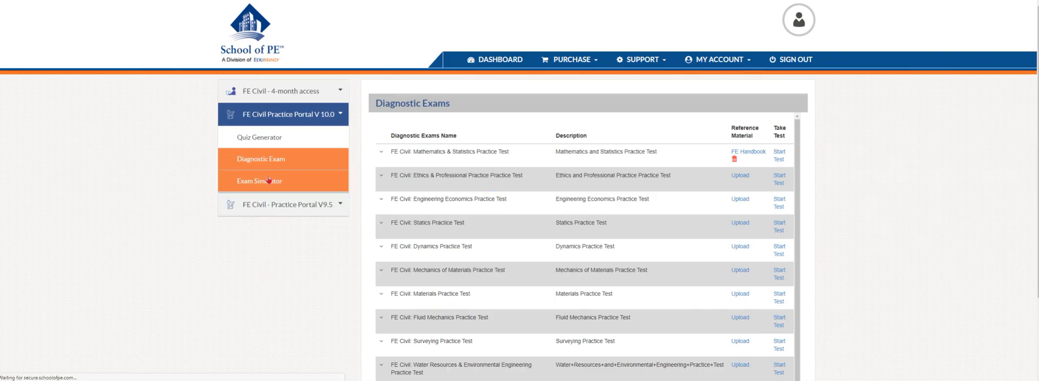
click(259, 180)
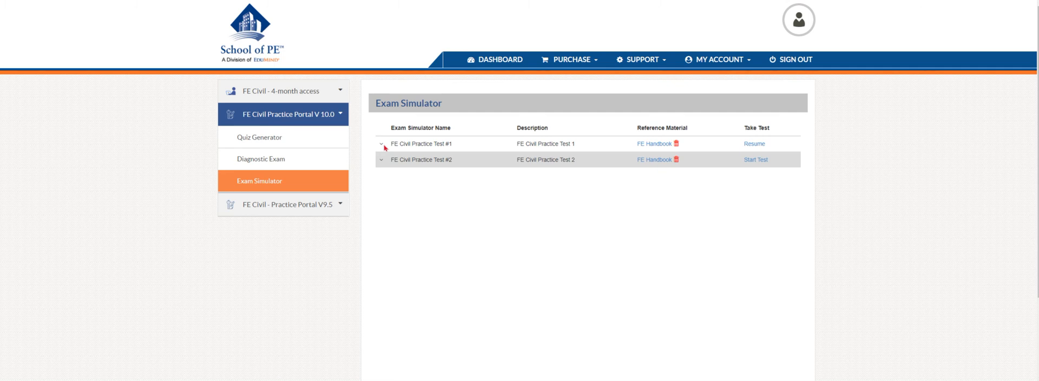
mouse_move(387, 141)
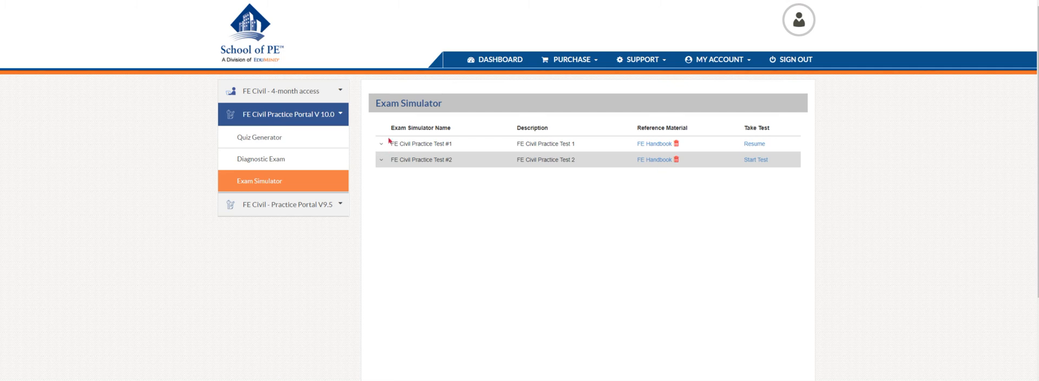
mouse_move(655, 144)
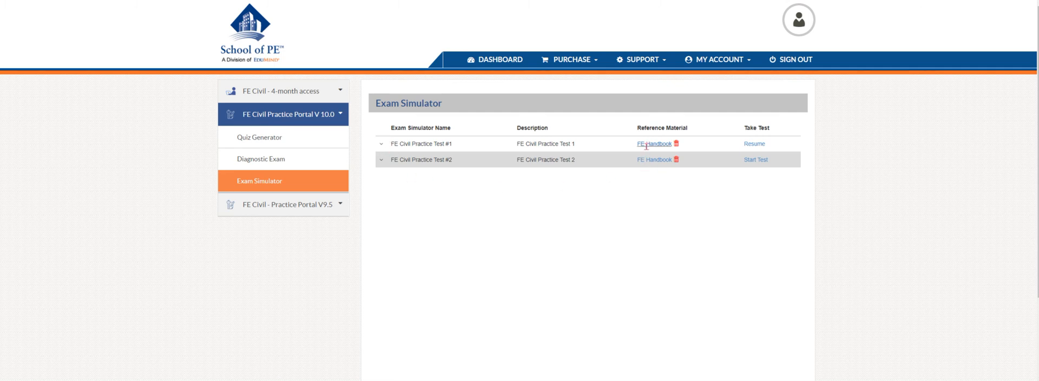
mouse_move(735, 173)
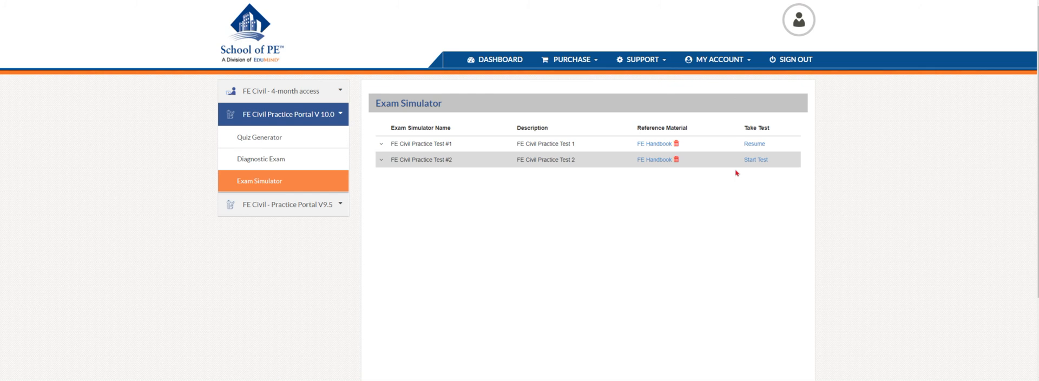
mouse_move(723, 160)
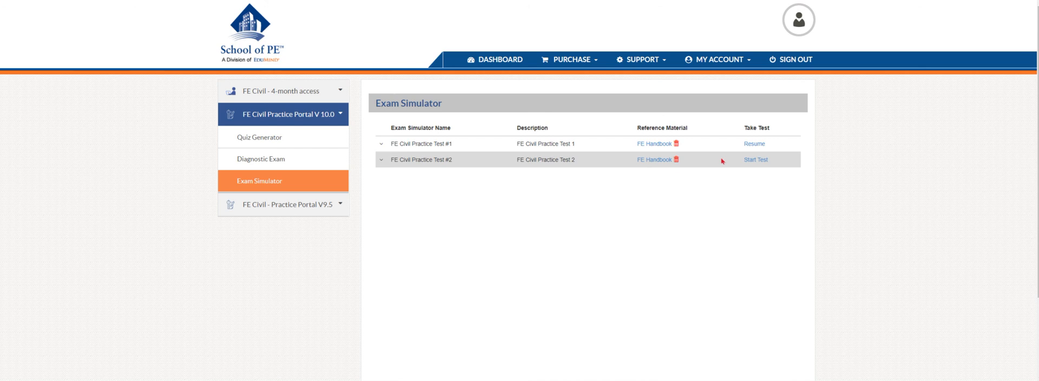
mouse_move(720, 161)
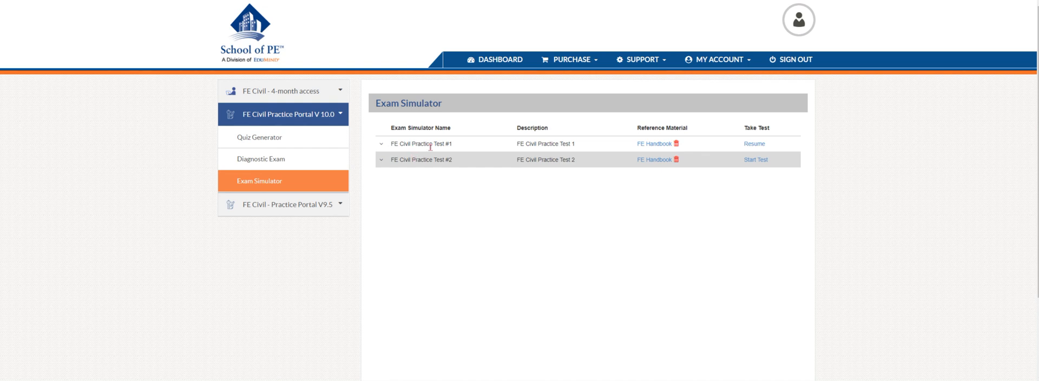
mouse_move(420, 175)
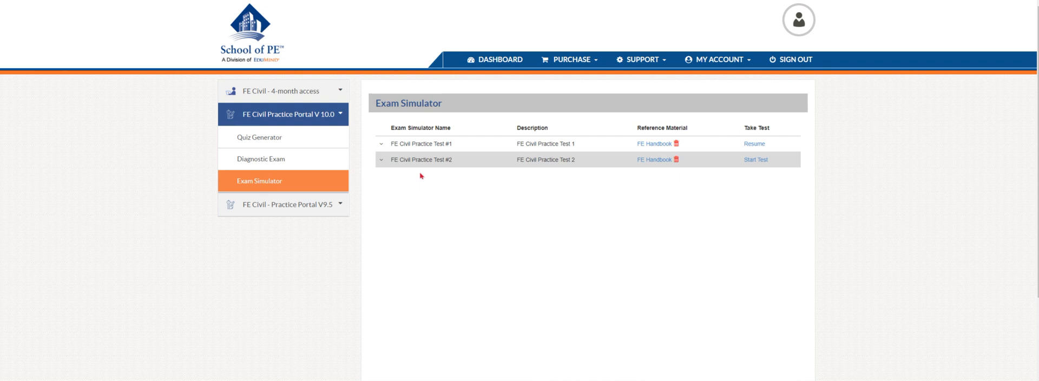
mouse_move(429, 155)
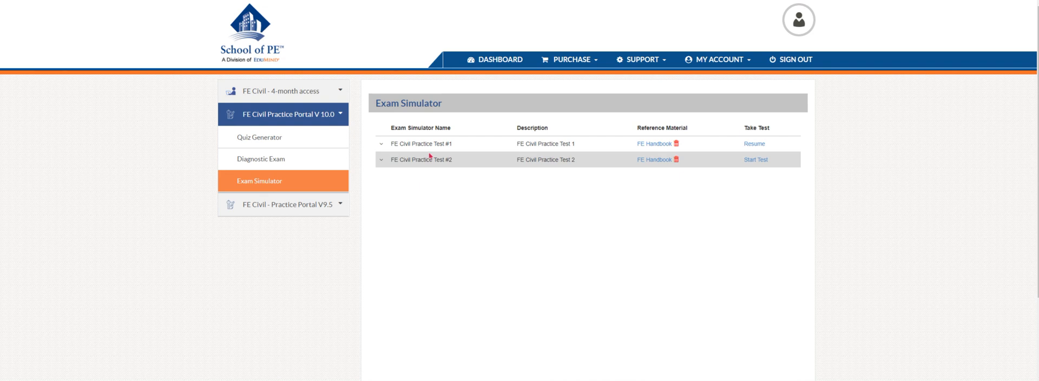
mouse_move(463, 232)
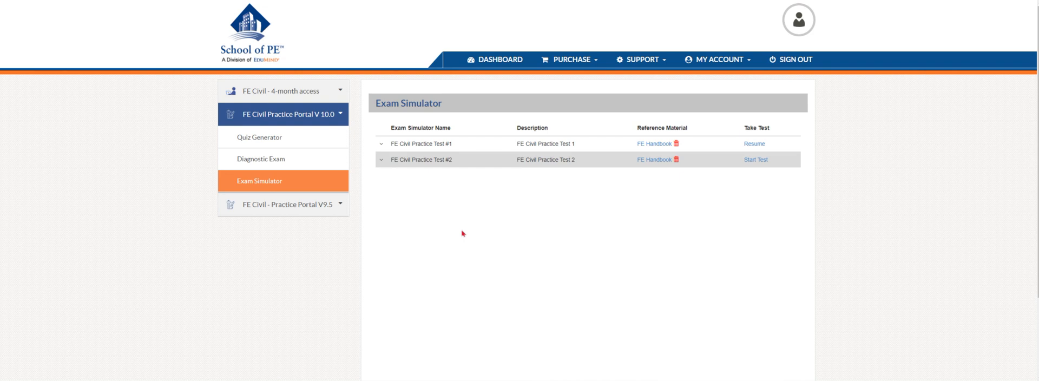
mouse_move(455, 235)
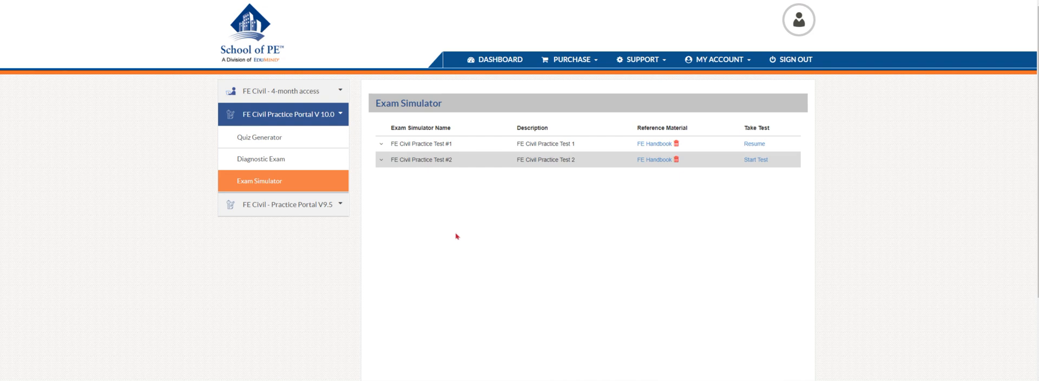